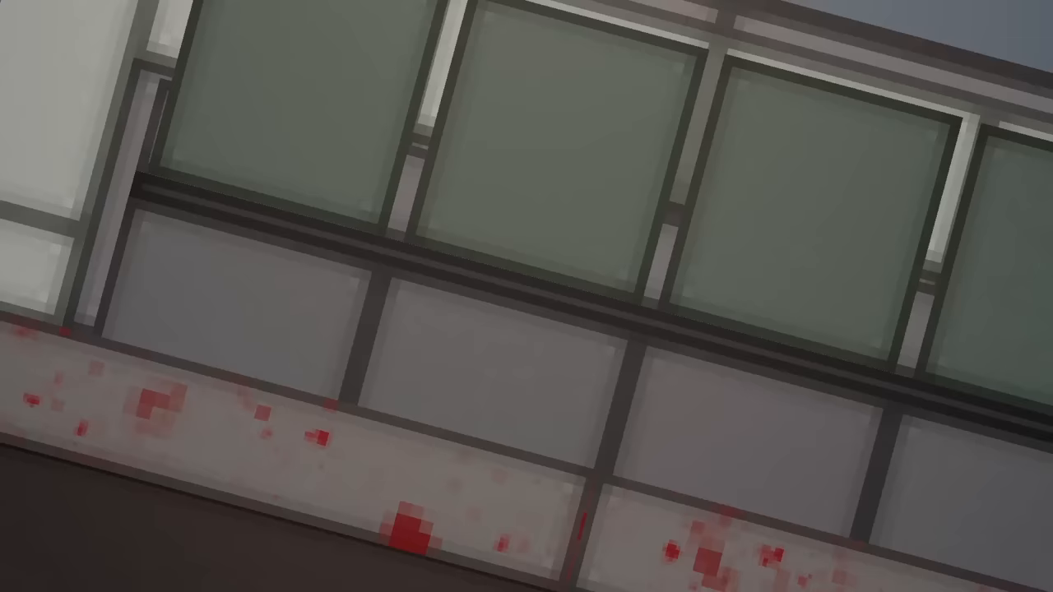
mouse_move(526, 296)
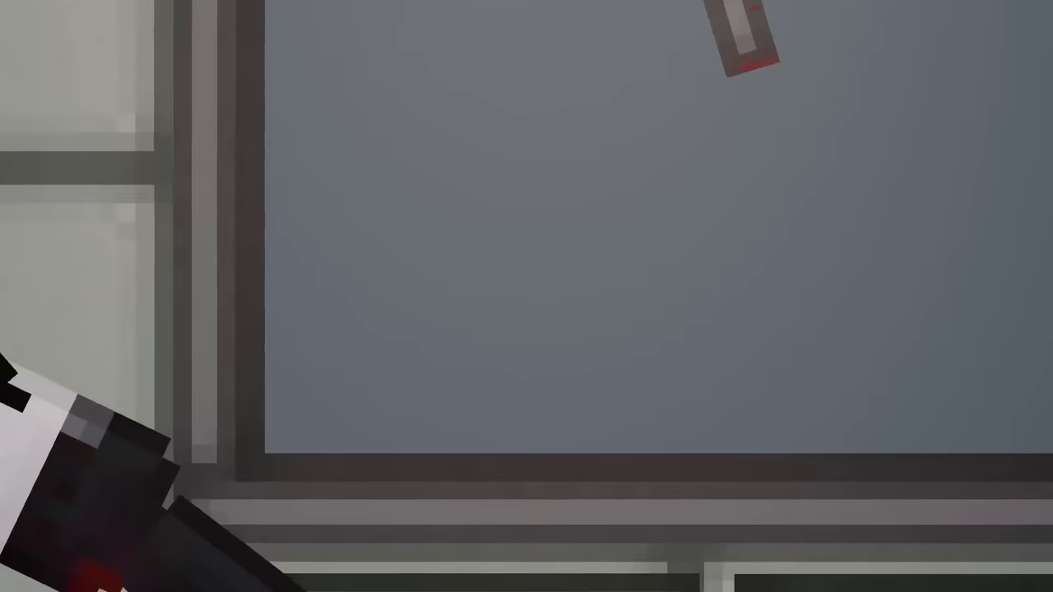